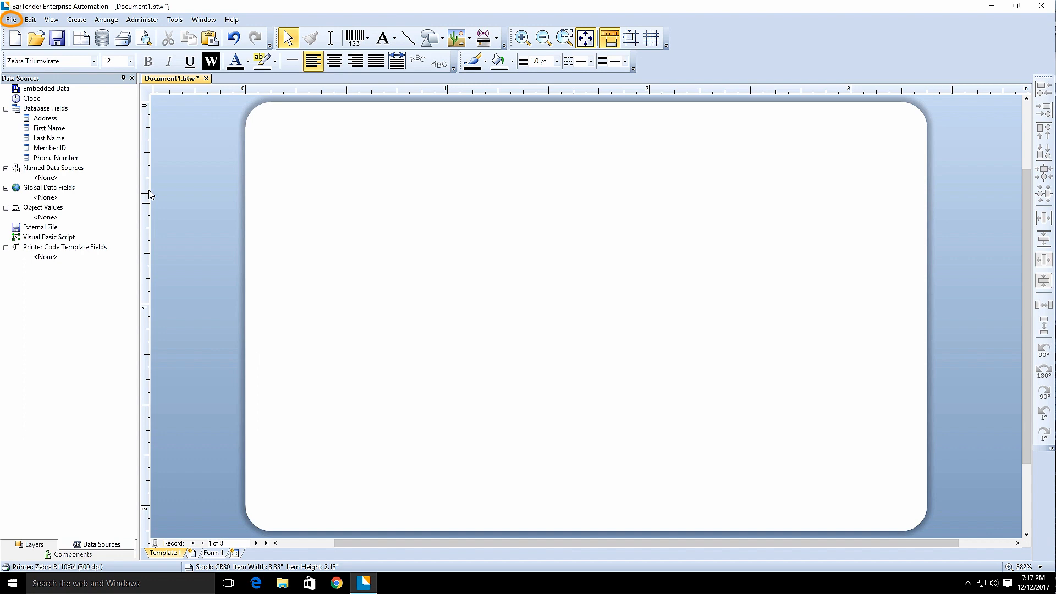
# Review the print settings, keep the Zebra R110Xi4 RFID printer selected, and close without printing
pyautogui.click(10, 19)
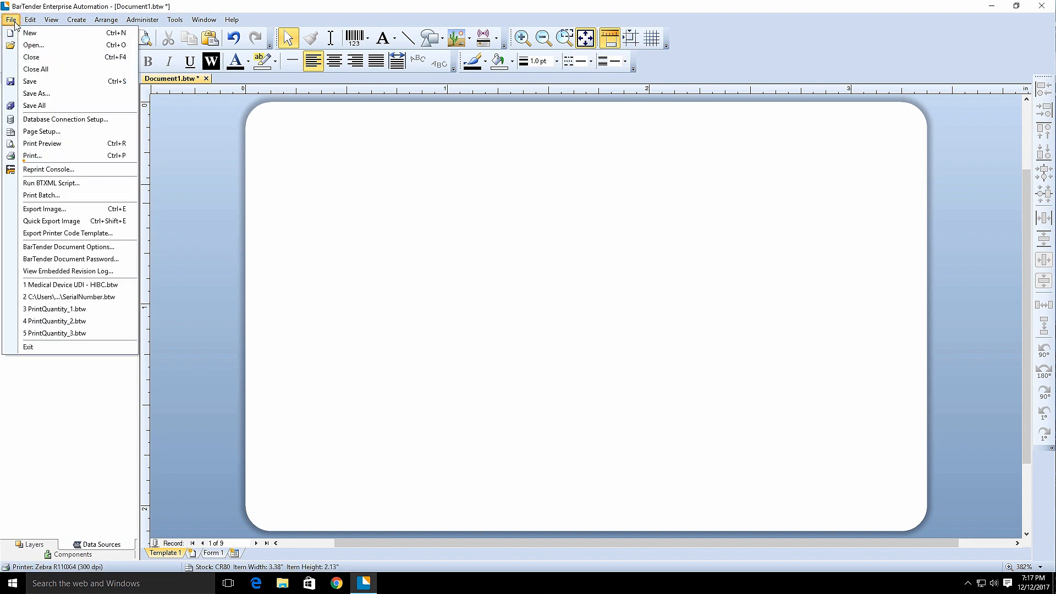
pyautogui.moveTo(32, 155)
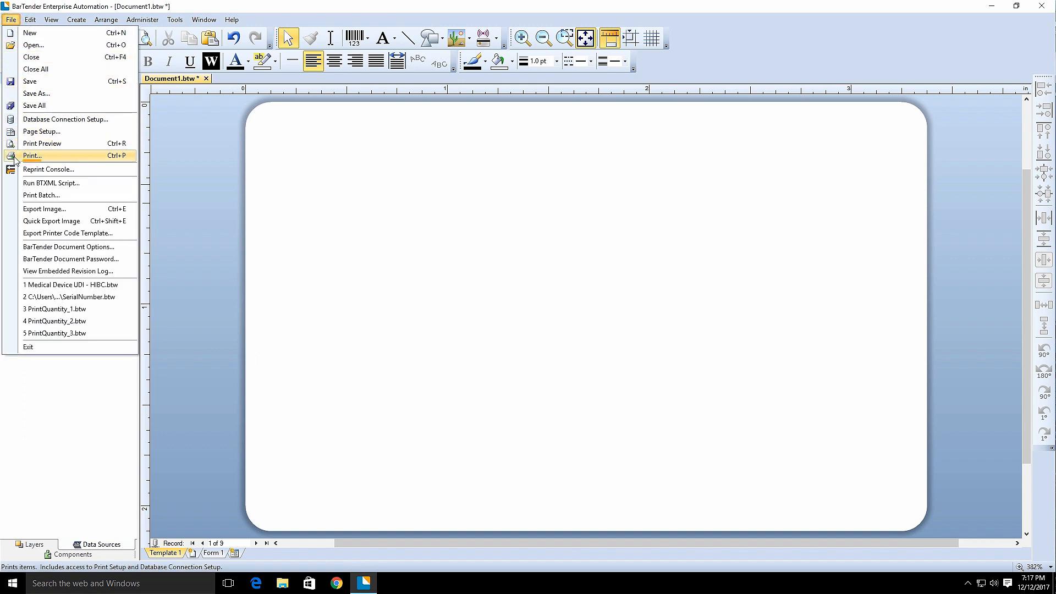
pyautogui.click(31, 155)
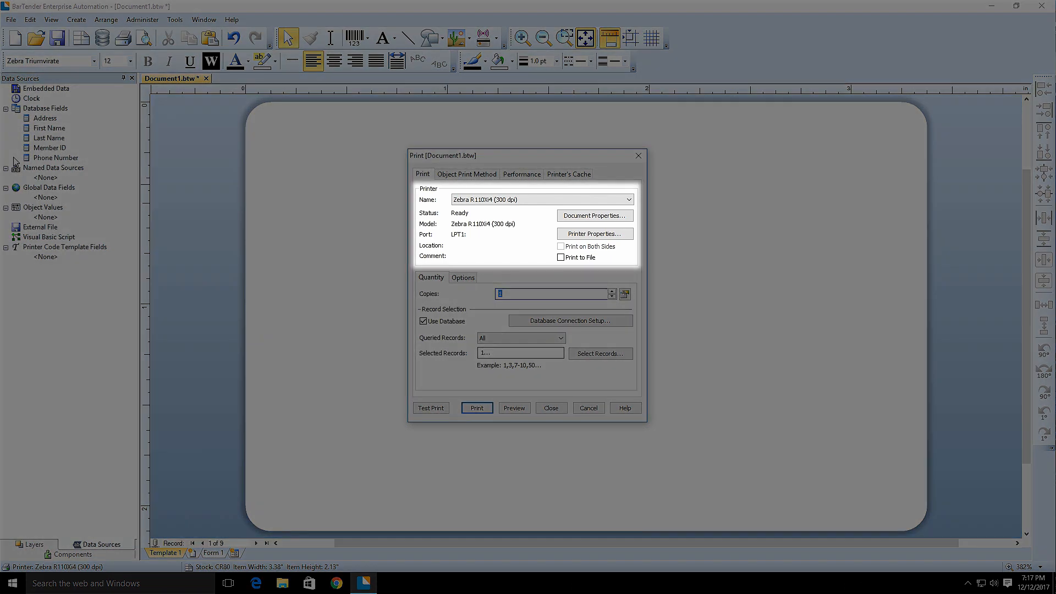
pyautogui.moveTo(305, 222)
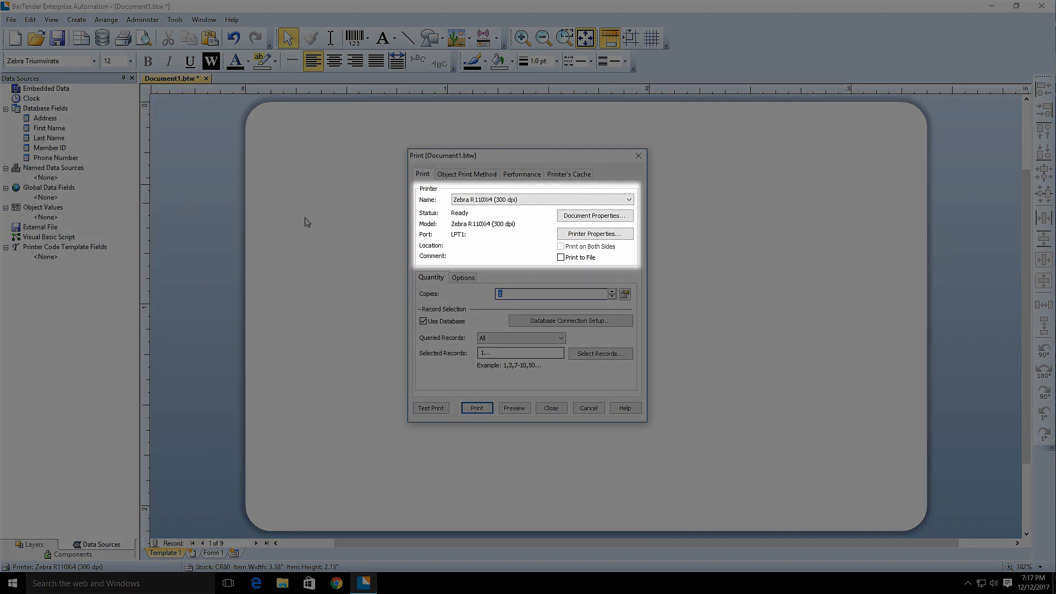
pyautogui.click(628, 199)
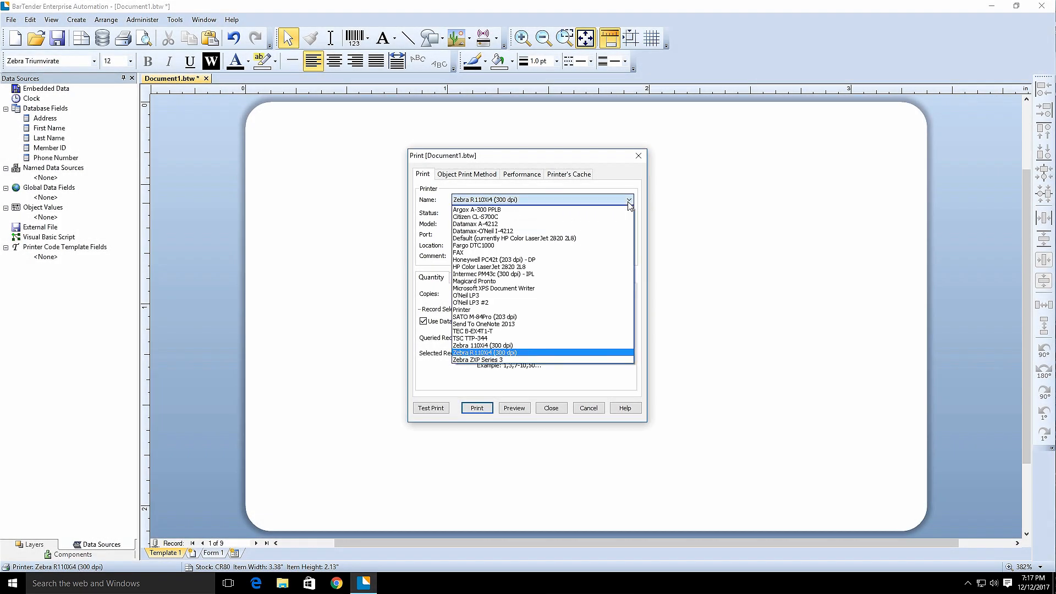
pyautogui.click(484, 352)
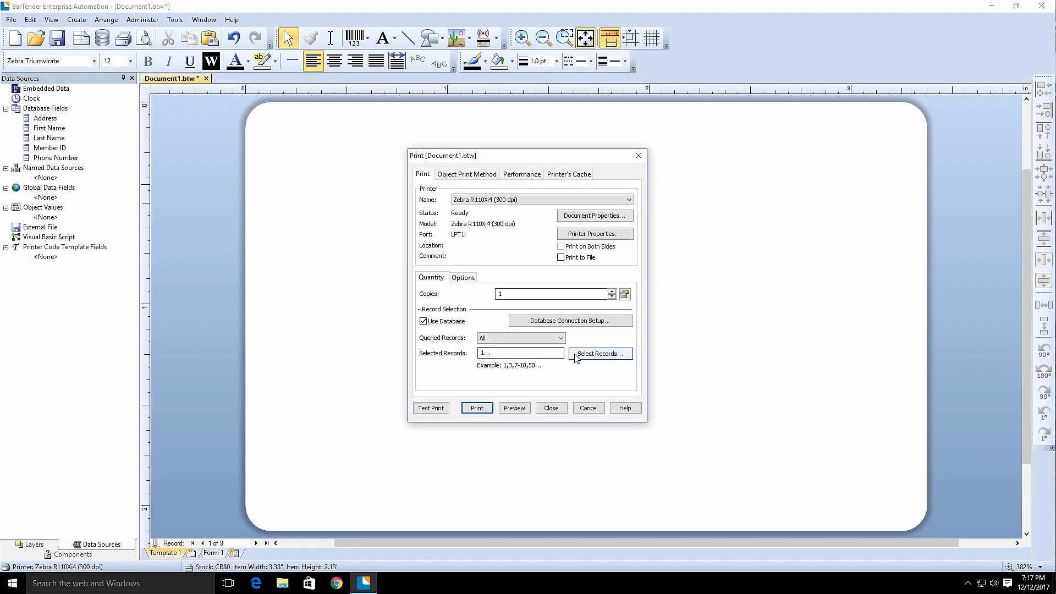
pyautogui.moveTo(557, 391)
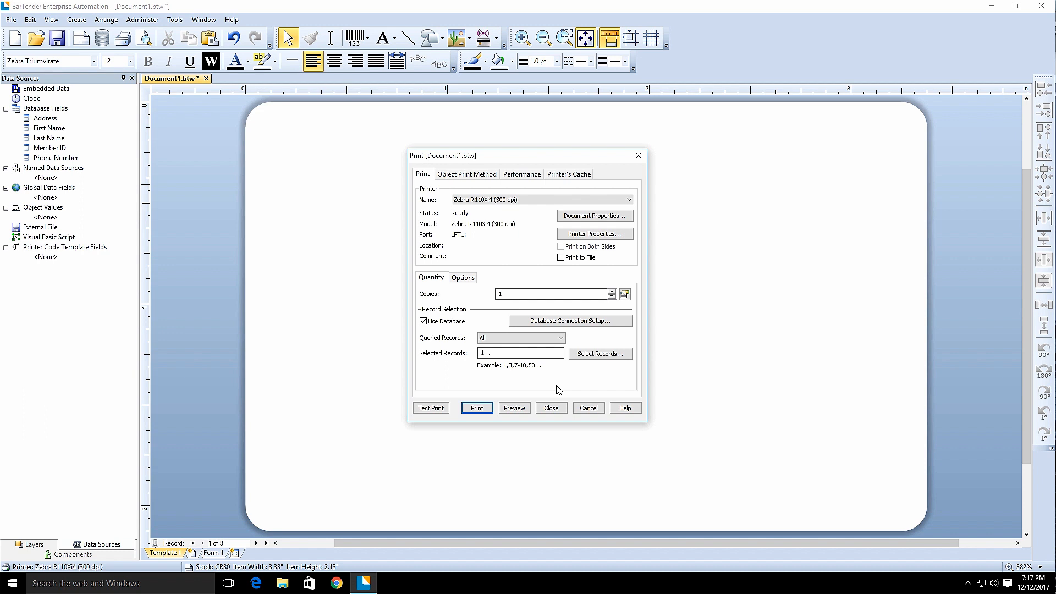
pyautogui.click(550, 407)
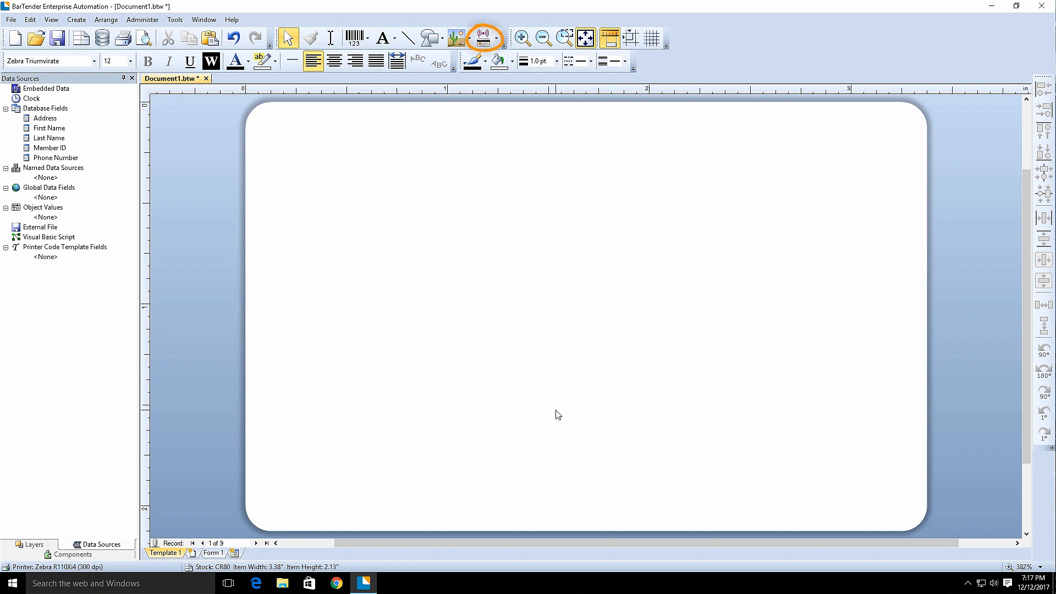
pyautogui.moveTo(509, 170)
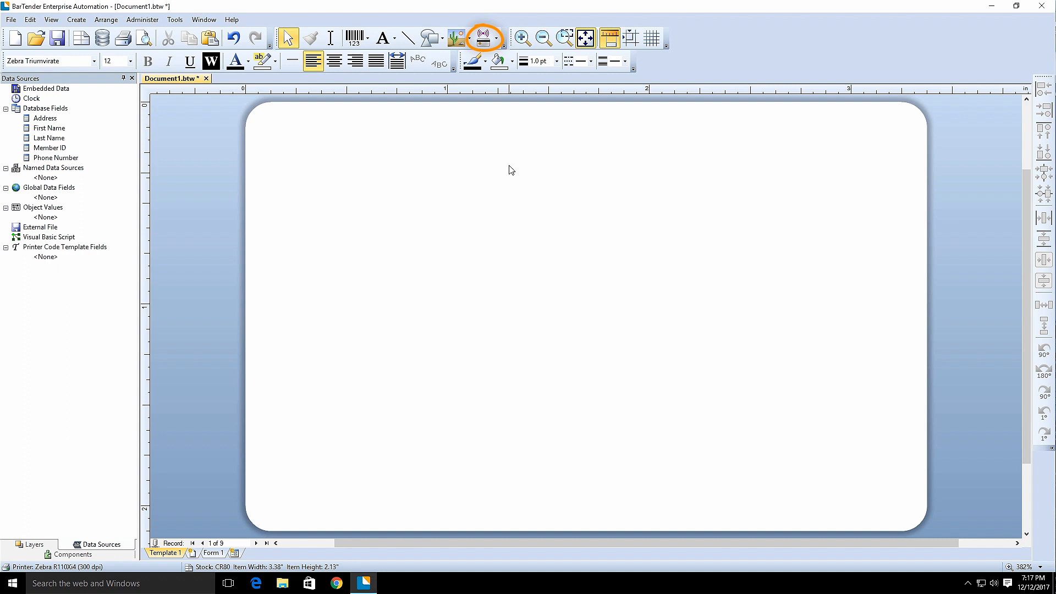
pyautogui.moveTo(482, 38)
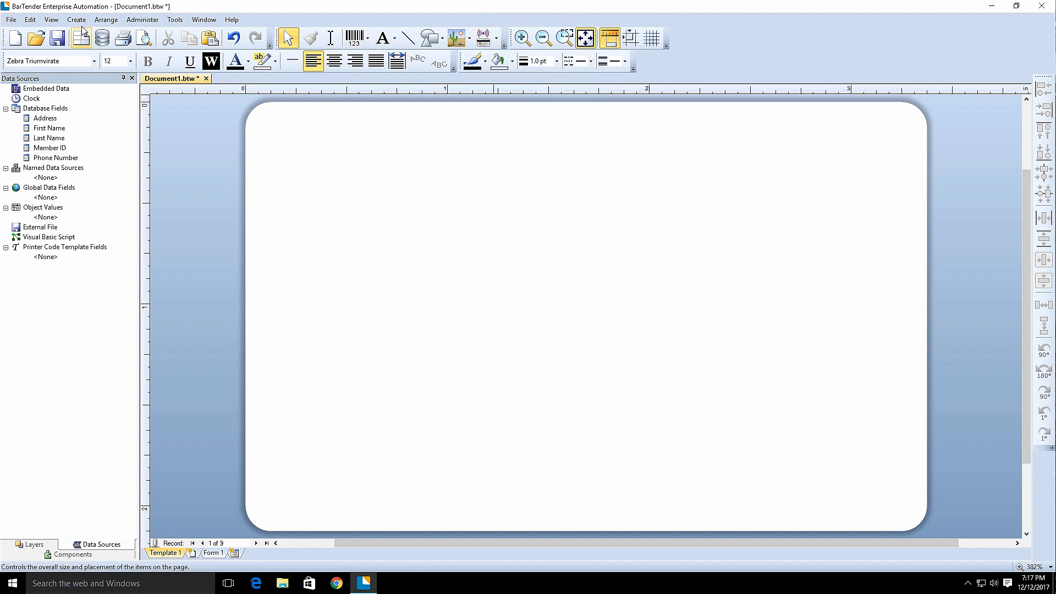
# View the supported encoding technologies help page, close it, and show the Encoder type list again
pyautogui.click(76, 20)
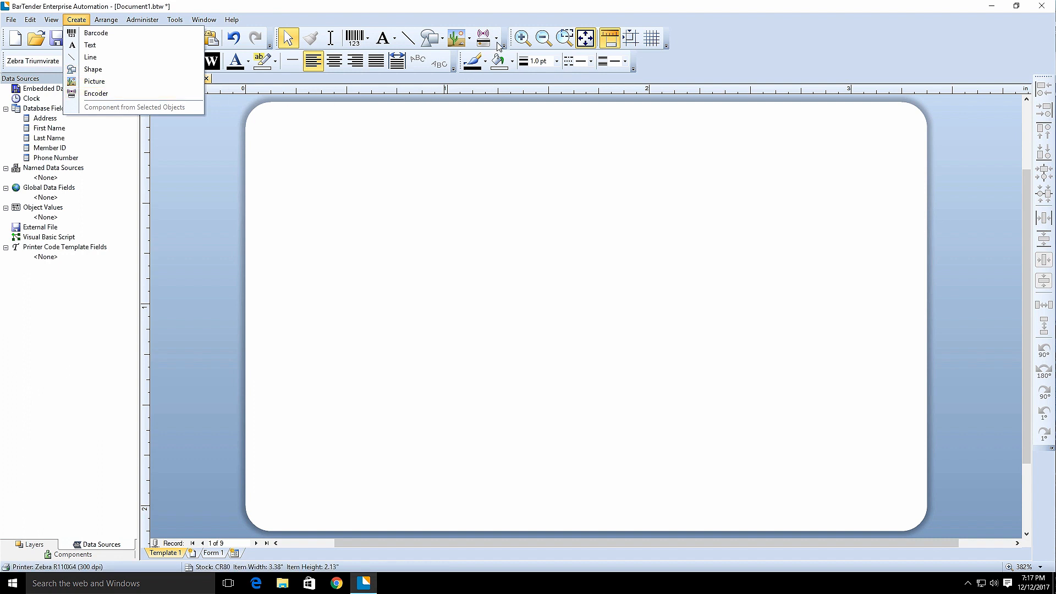
pyautogui.click(482, 38)
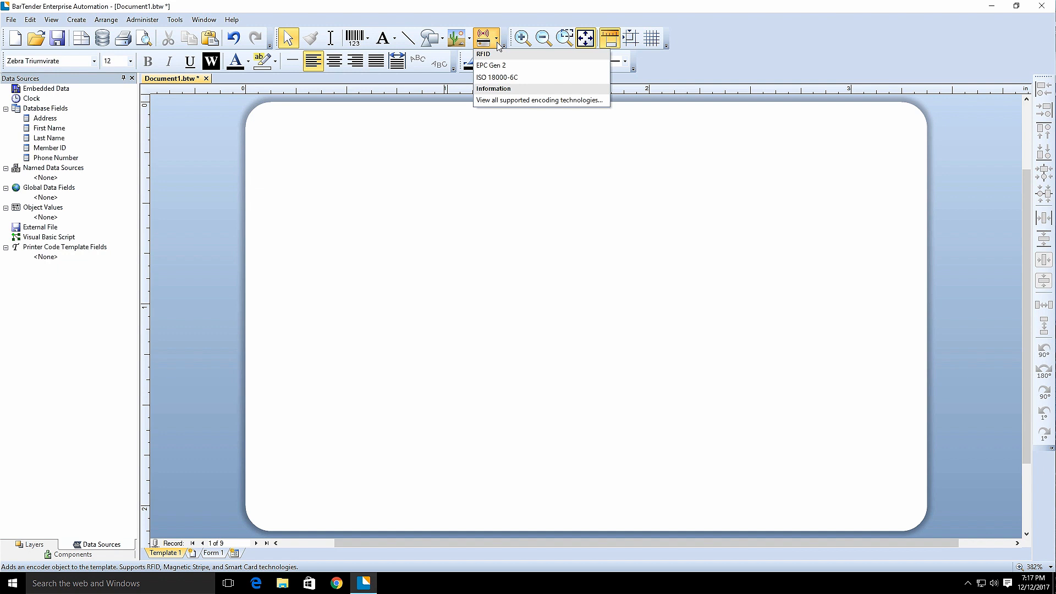
pyautogui.moveTo(535, 100)
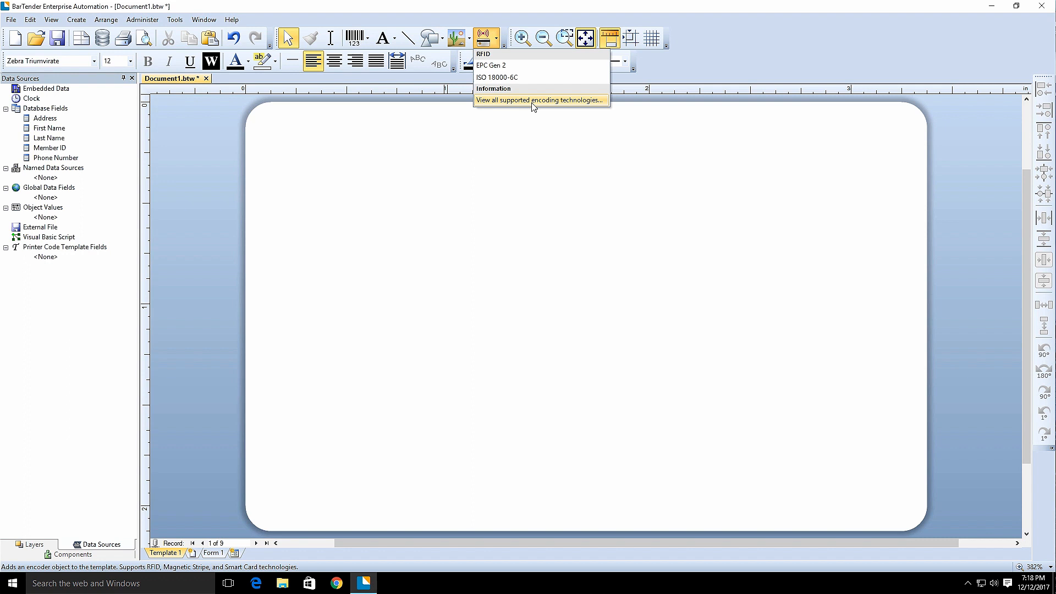
pyautogui.click(539, 100)
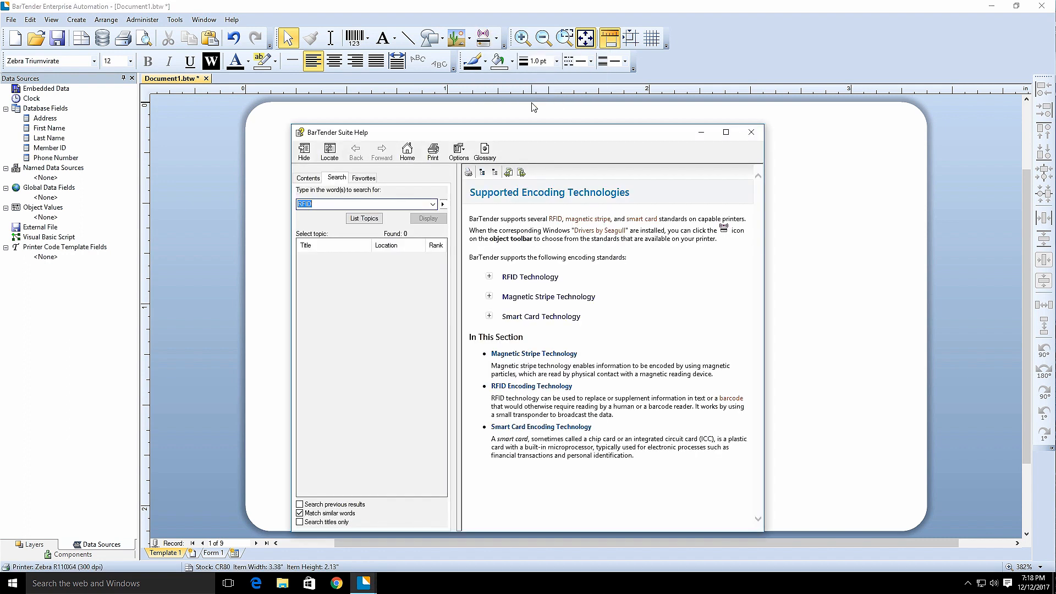
pyautogui.moveTo(564, 108)
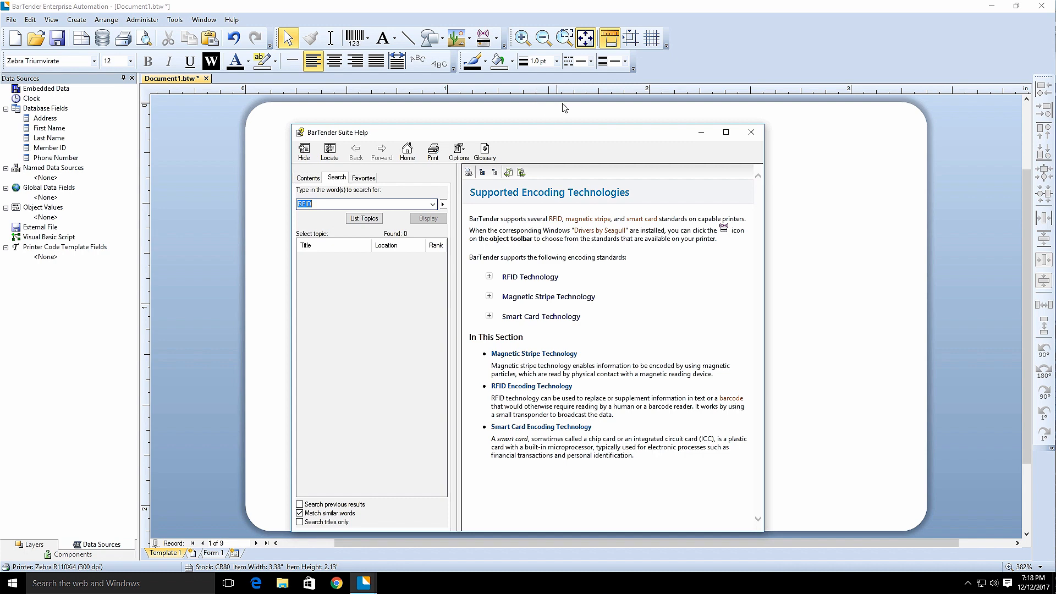
pyautogui.click(751, 132)
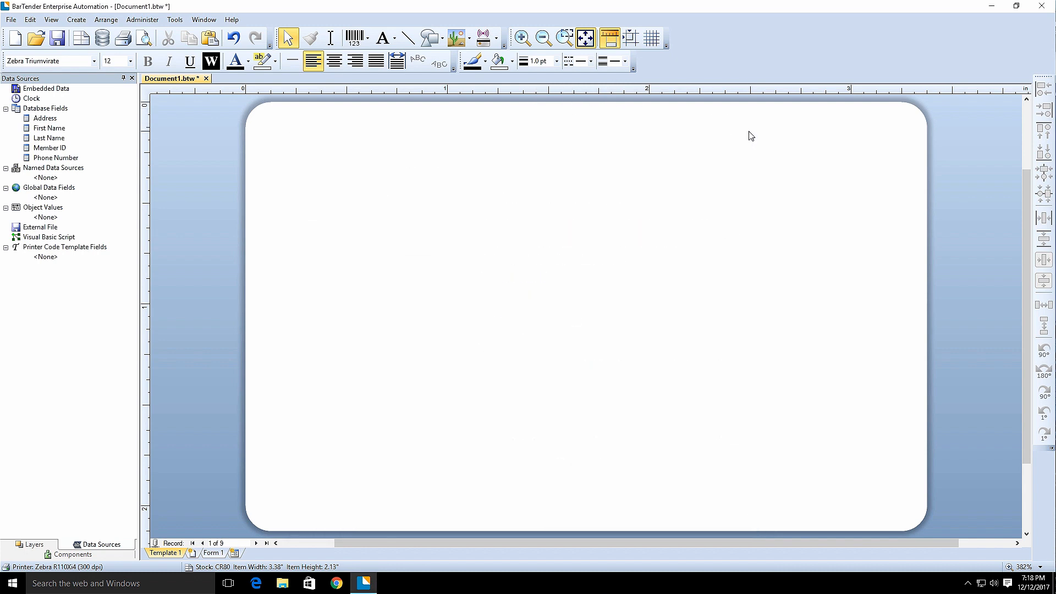
pyautogui.click(495, 38)
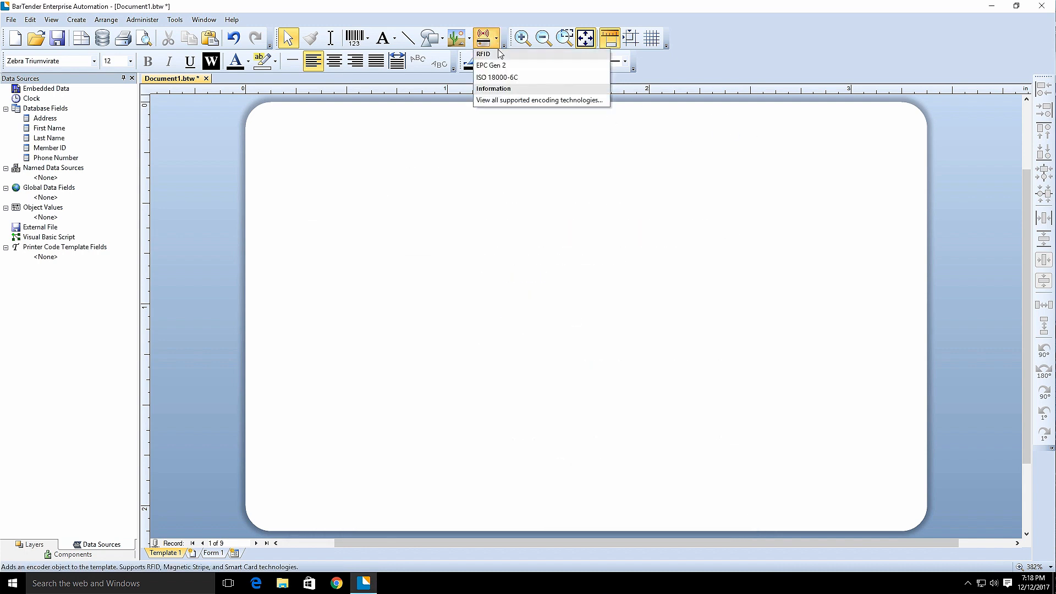
# Add an EPC Gen 2 RFID encoder to the label and check the help resources
pyautogui.click(491, 65)
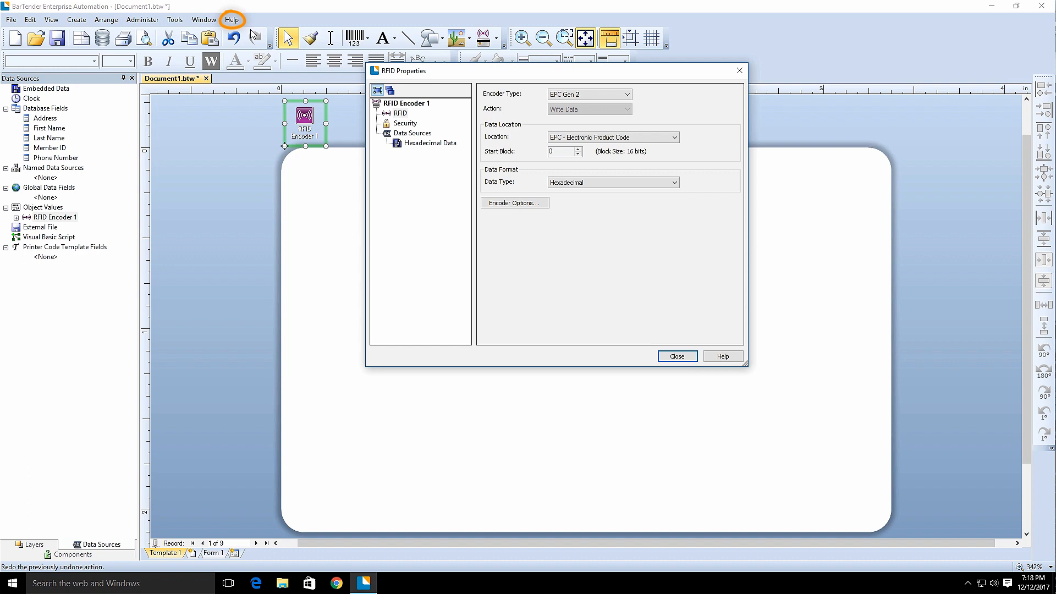
pyautogui.click(232, 18)
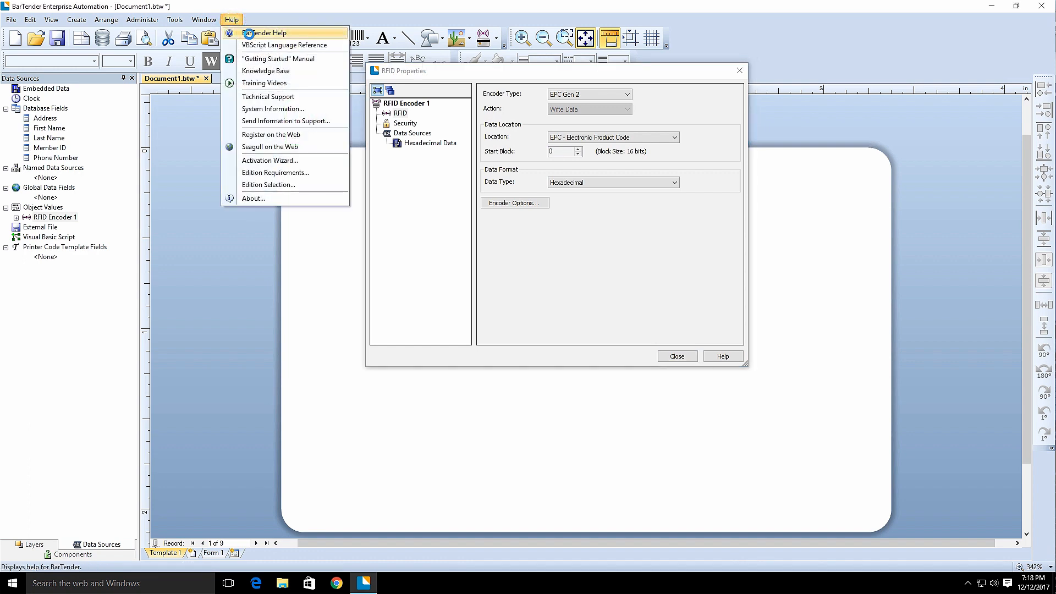
pyautogui.click(264, 33)
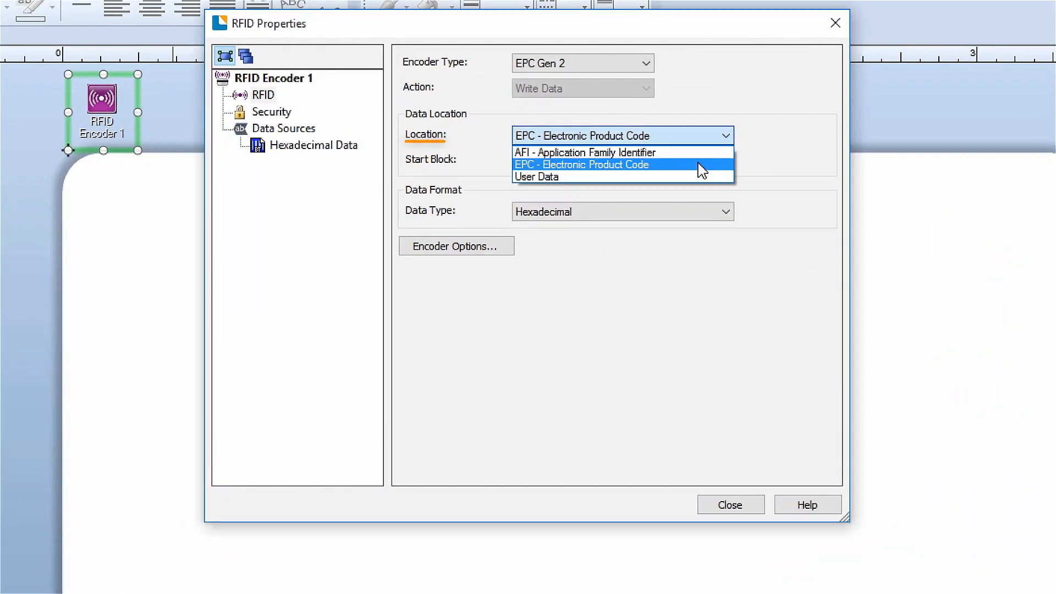
# Keep RFID Encoder 1 writing Hexadecimal data to the EPC location and go to its encoder options
pyautogui.click(581, 164)
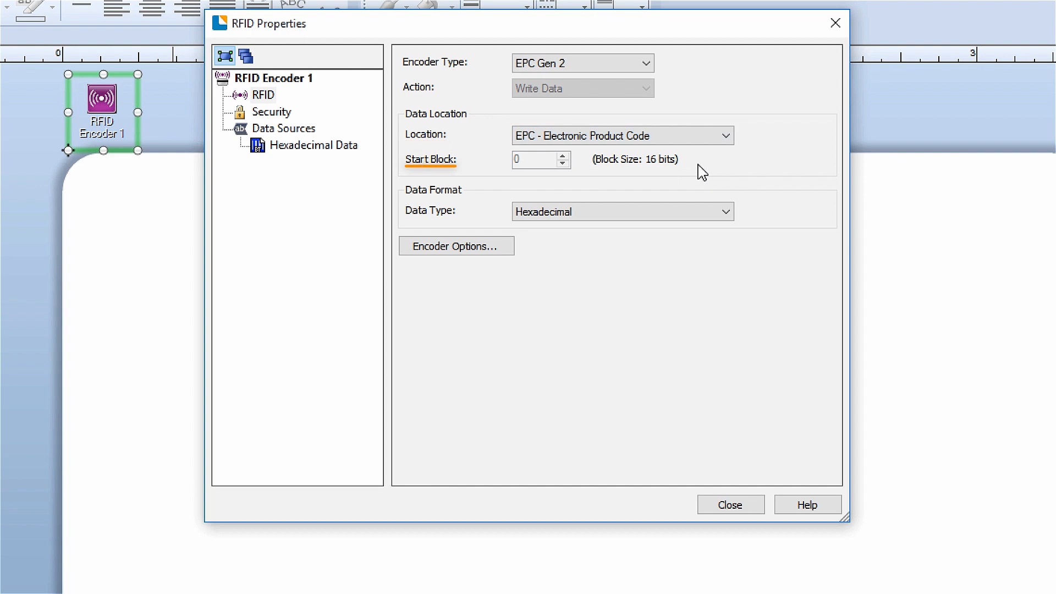
pyautogui.click(726, 211)
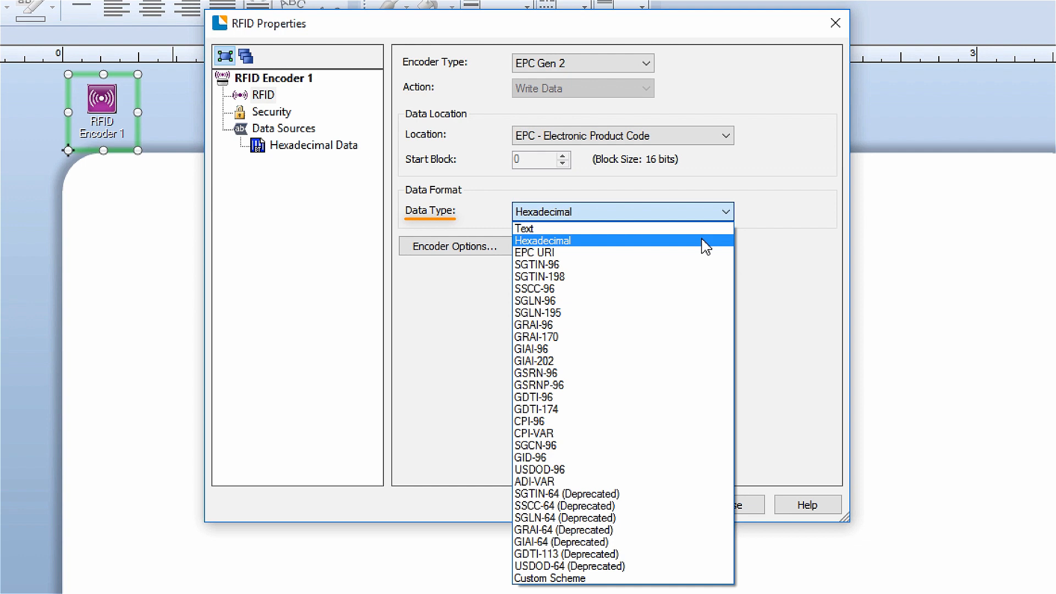
pyautogui.click(542, 241)
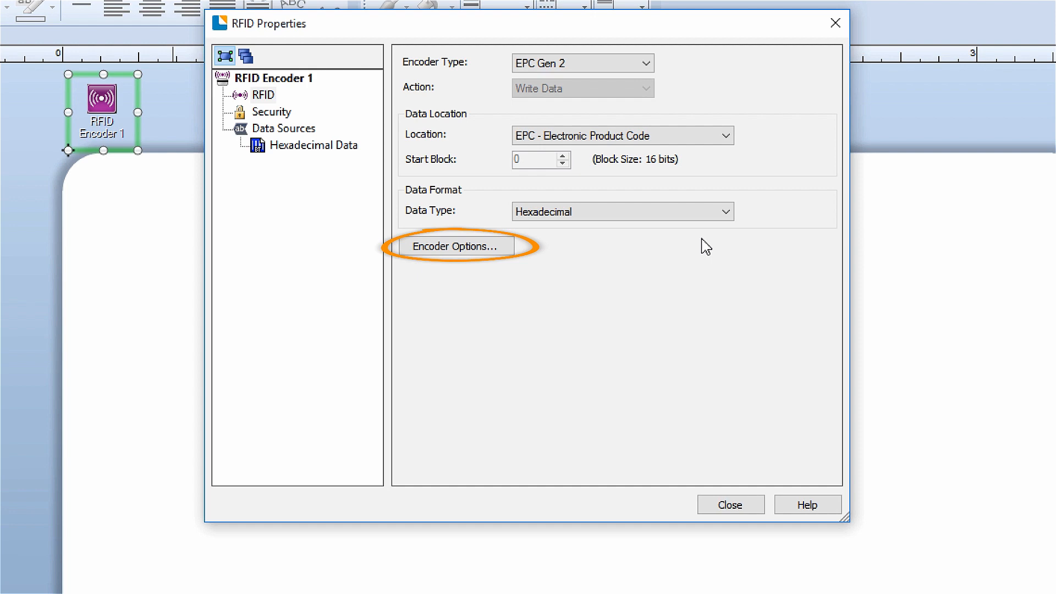
pyautogui.moveTo(515, 262)
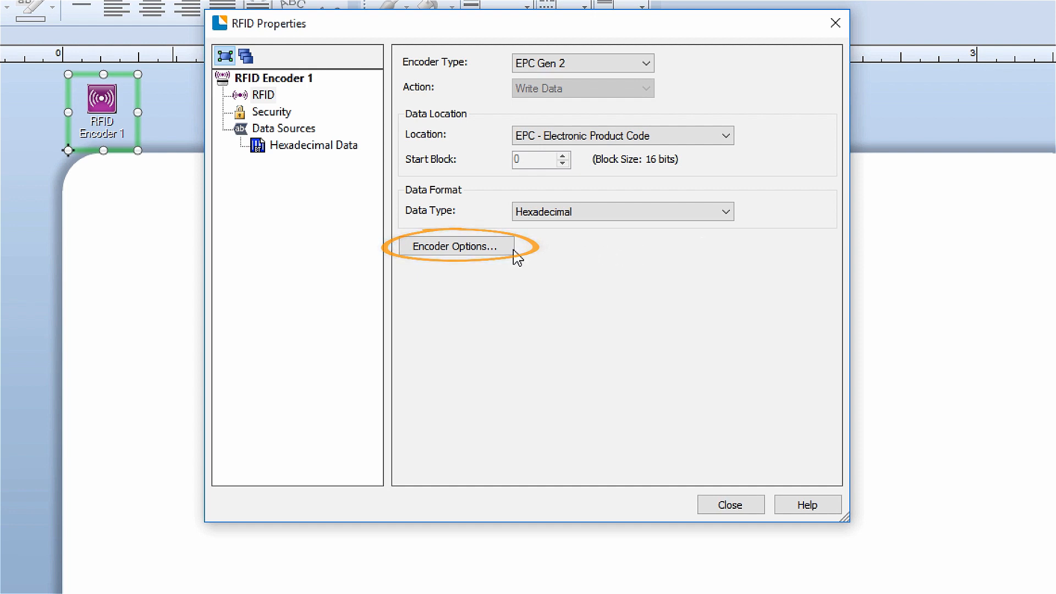
pyautogui.click(455, 245)
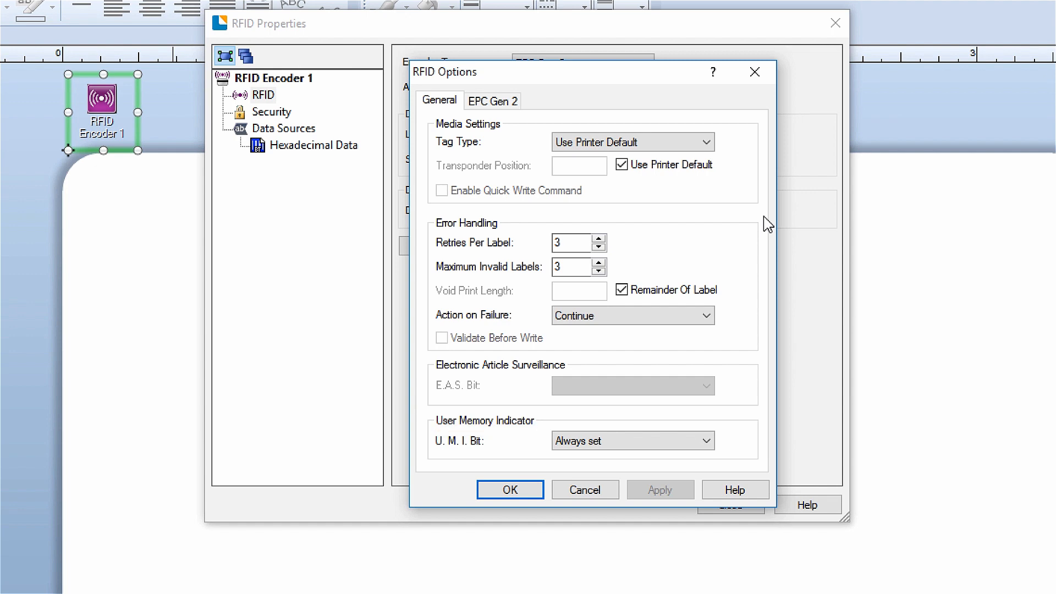
# On the EPC Gen 2 settings, set EPC Memory to Lock, apply the access password, and confirm
pyautogui.click(493, 101)
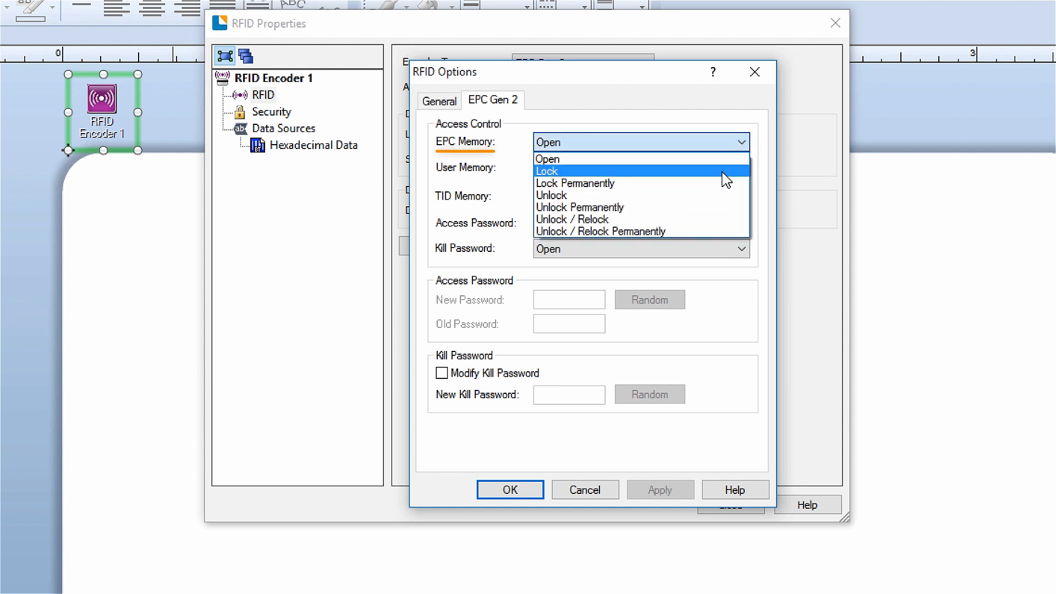
pyautogui.click(546, 170)
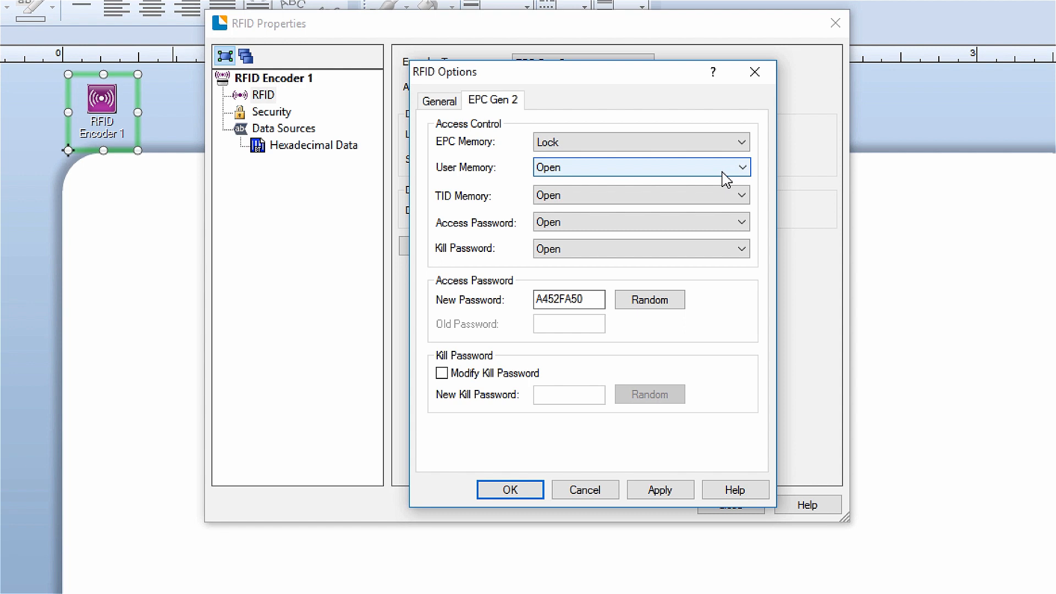
pyautogui.click(659, 490)
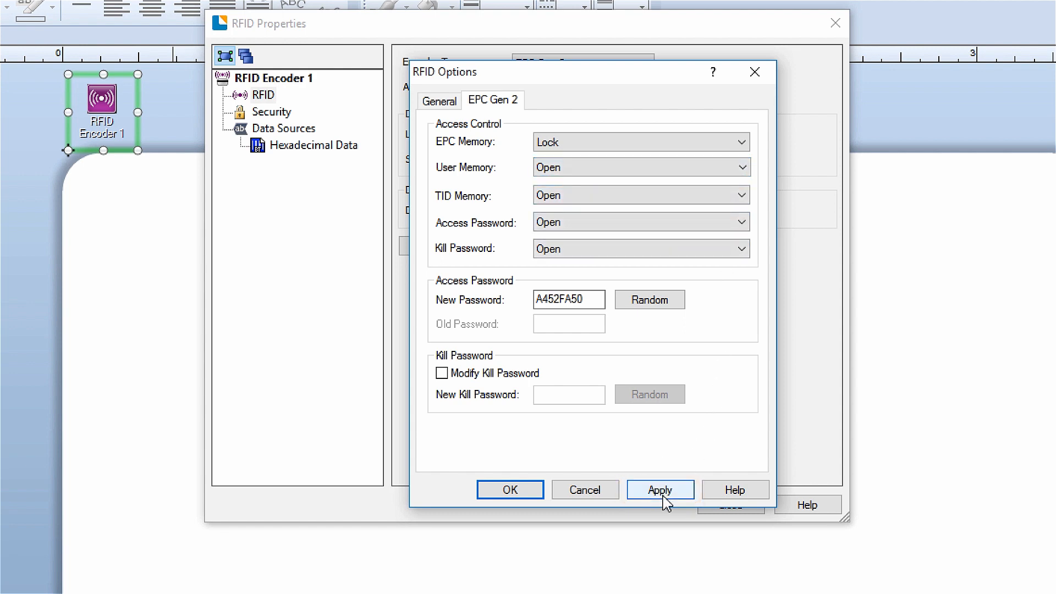
pyautogui.click(659, 490)
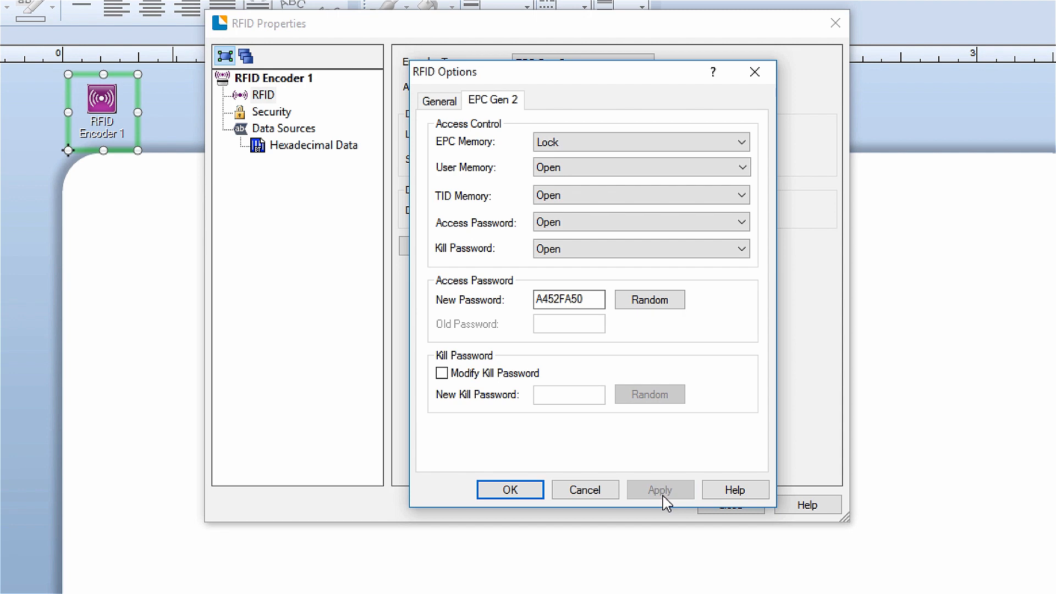
pyautogui.click(509, 489)
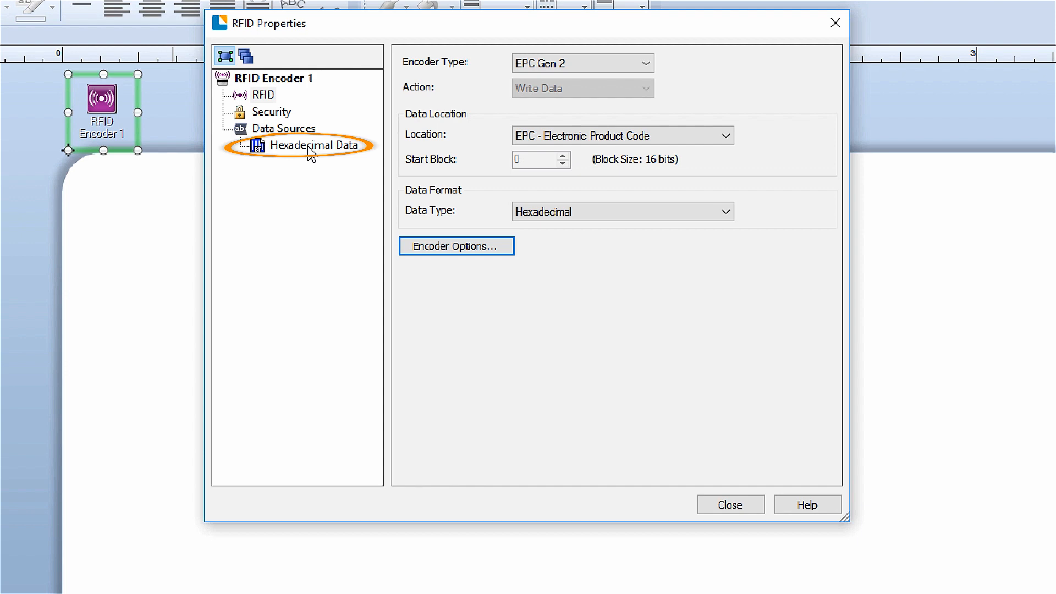
# Consider changing the Hexadecimal Data source to a Database Field, cancel, and keep embedded data 123ABC
pyautogui.click(312, 145)
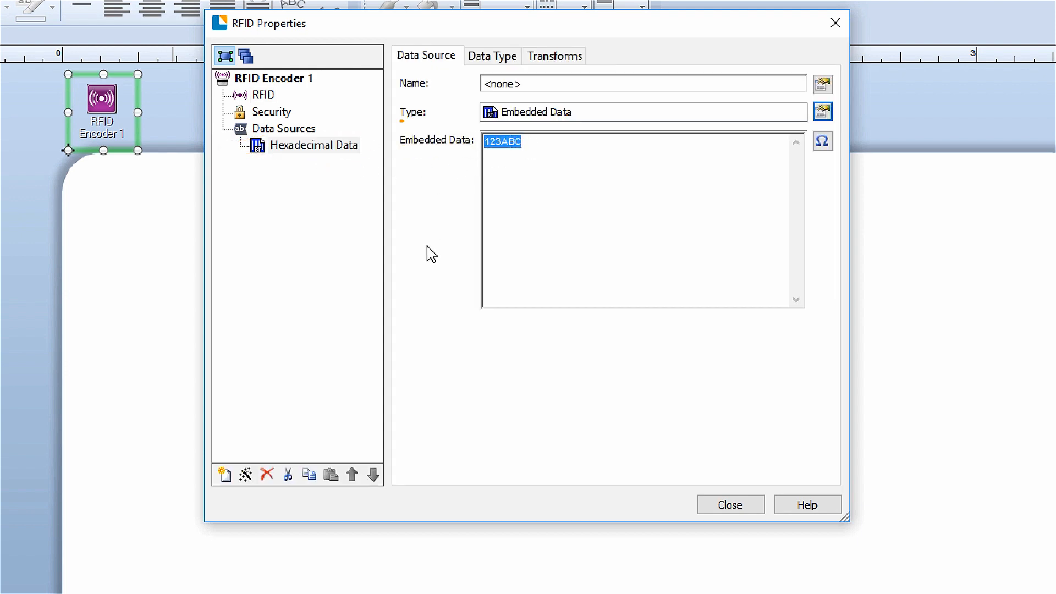
pyautogui.moveTo(823, 112)
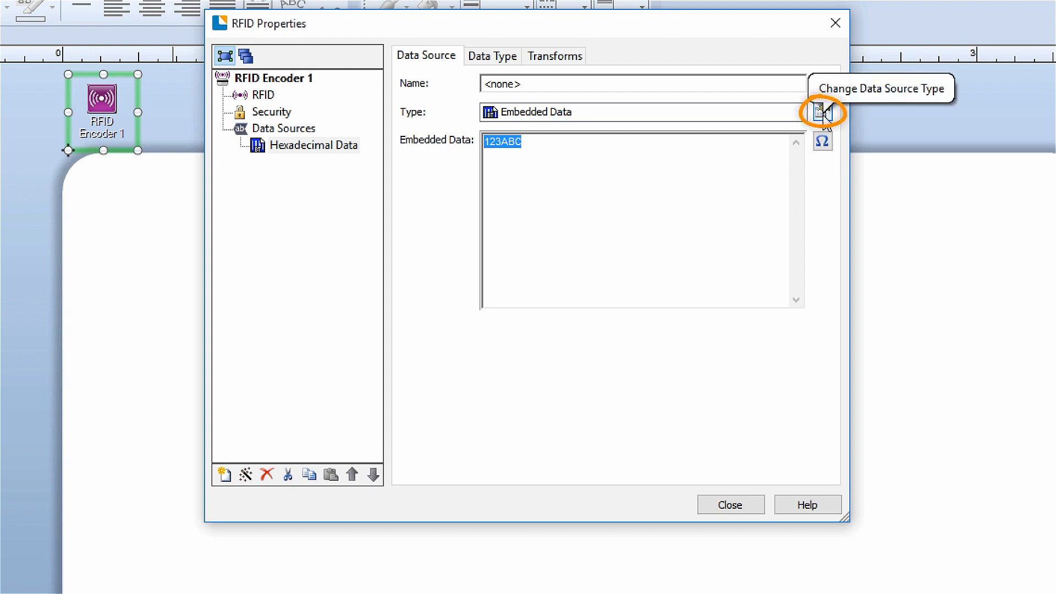
pyautogui.click(823, 112)
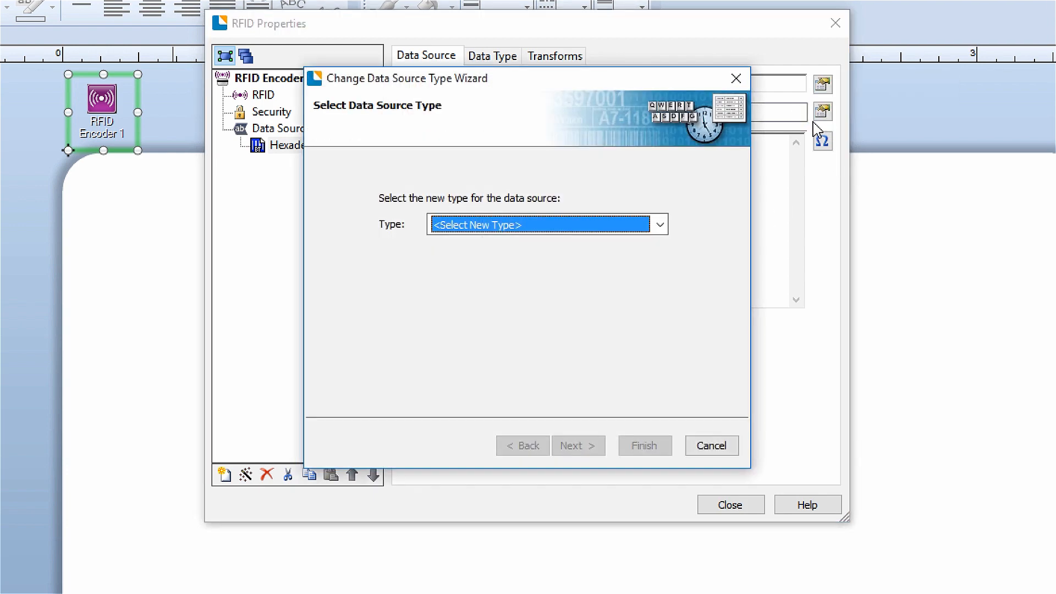
pyautogui.click(659, 224)
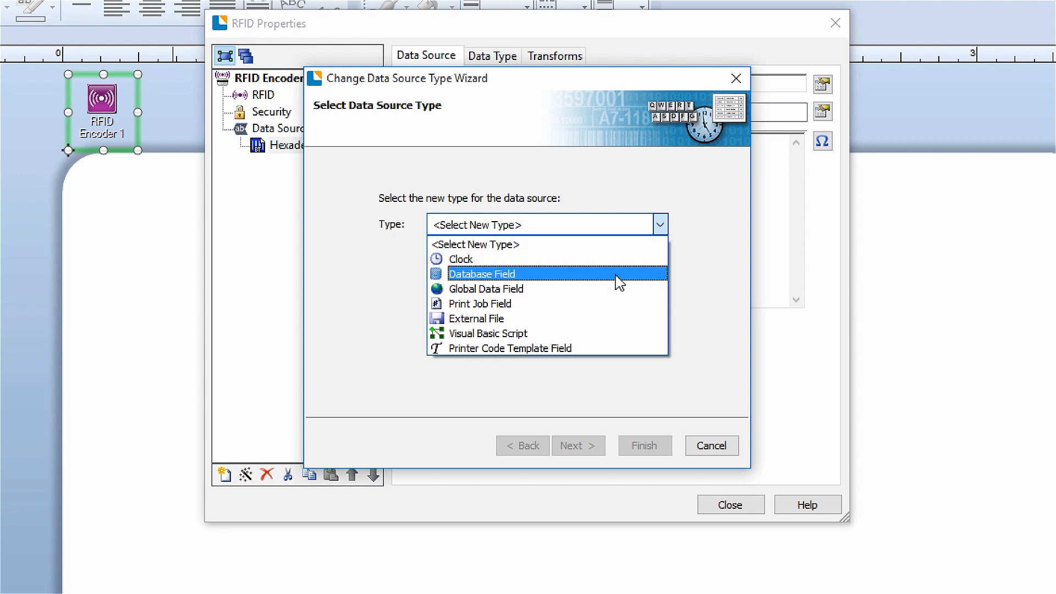
pyautogui.click(482, 274)
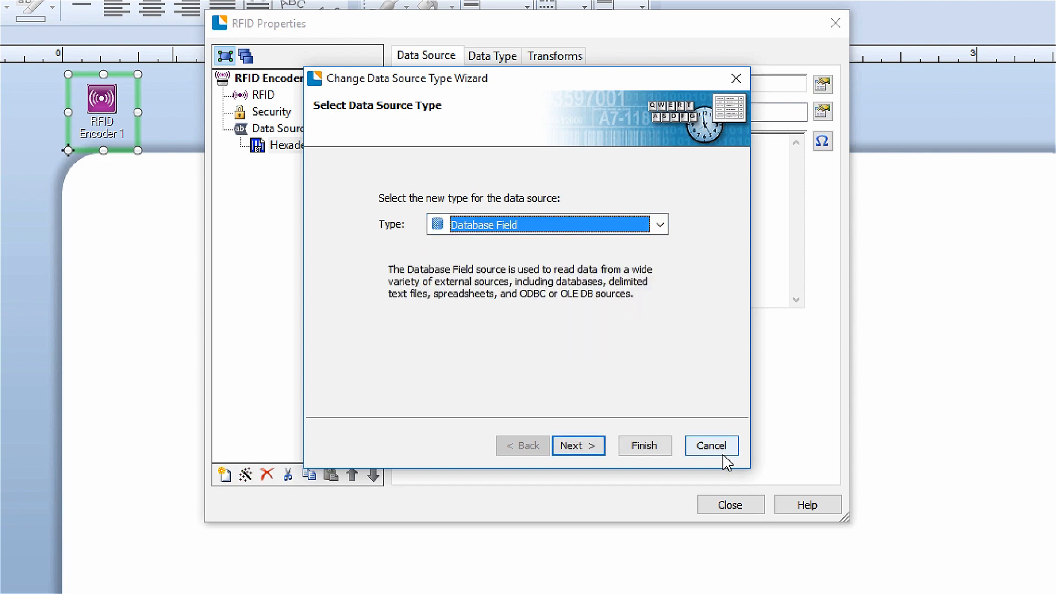
pyautogui.click(710, 446)
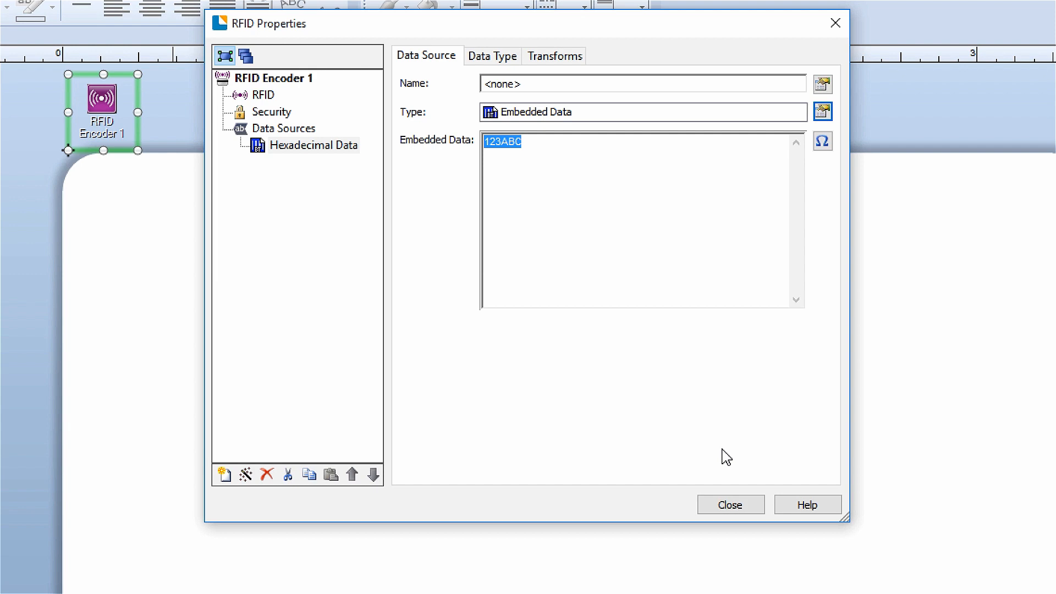
pyautogui.click(728, 505)
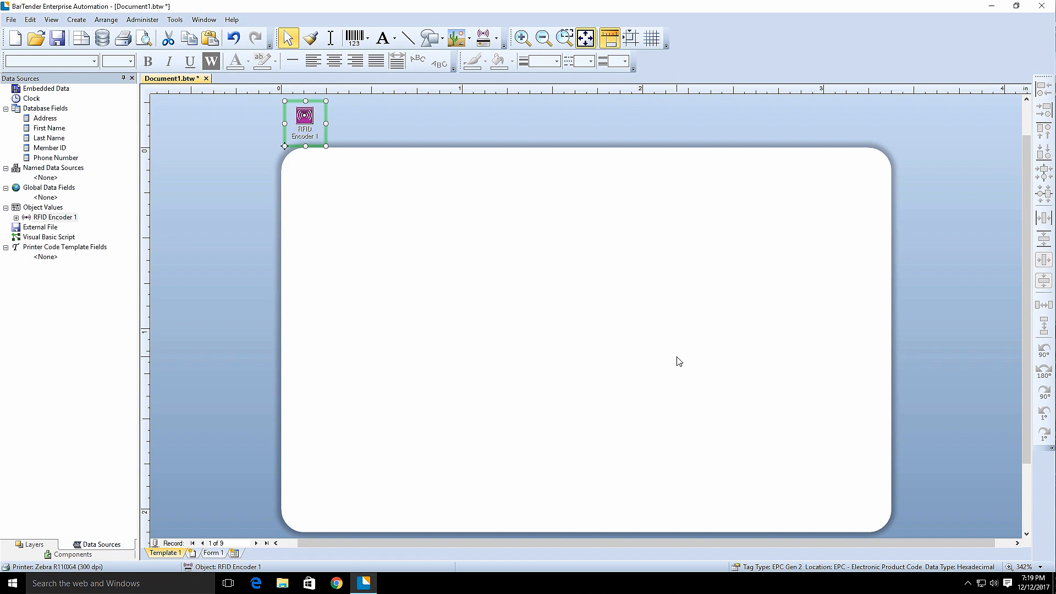
pyautogui.moveTo(559, 251)
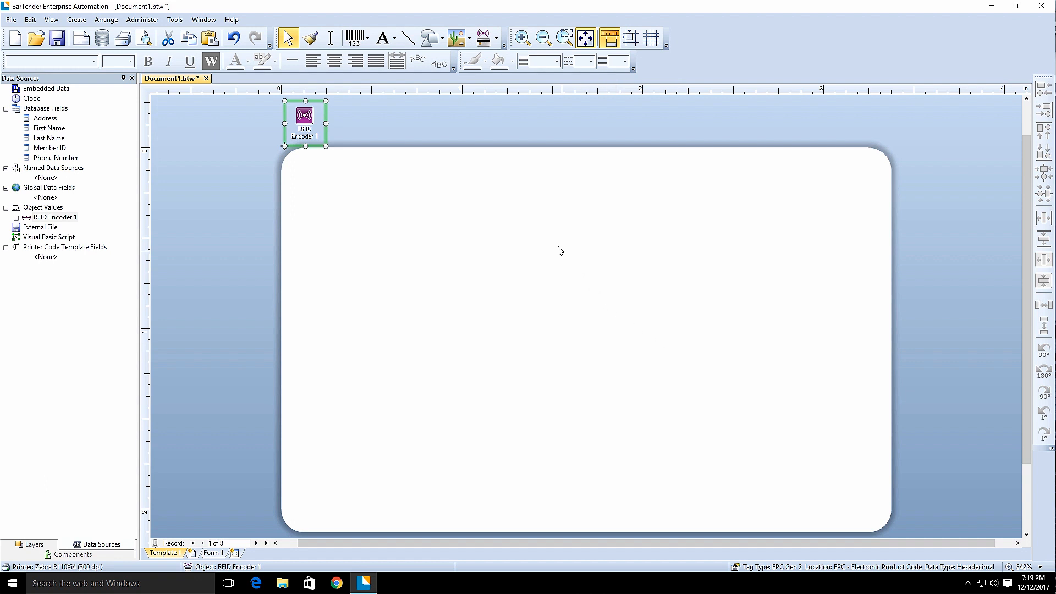
# Add RFID Encoder 2 as an EPC Gen 2 encoder writing to the AFI location
pyautogui.click(496, 37)
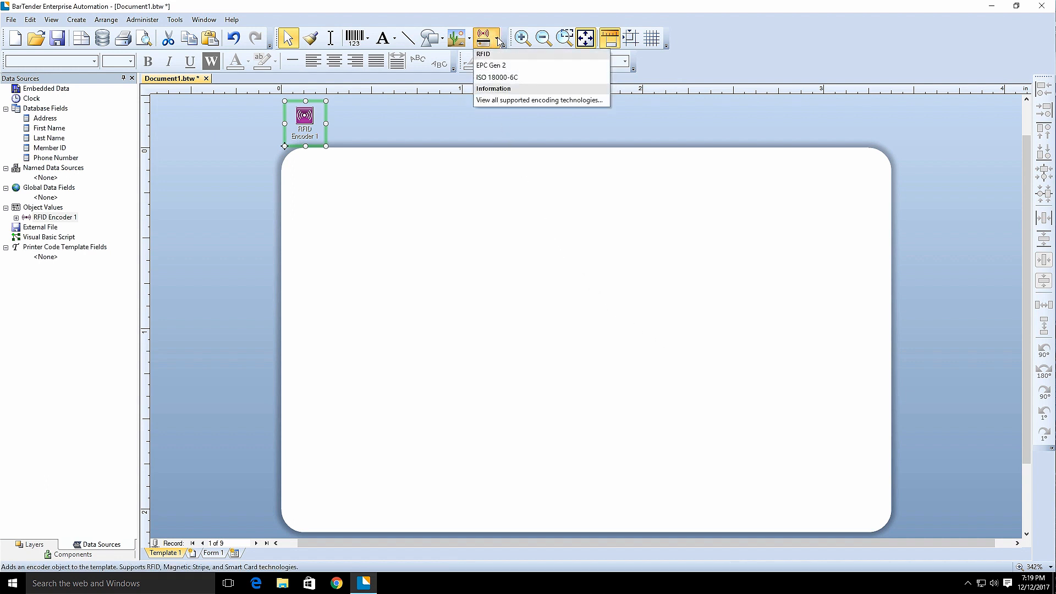
pyautogui.click(491, 65)
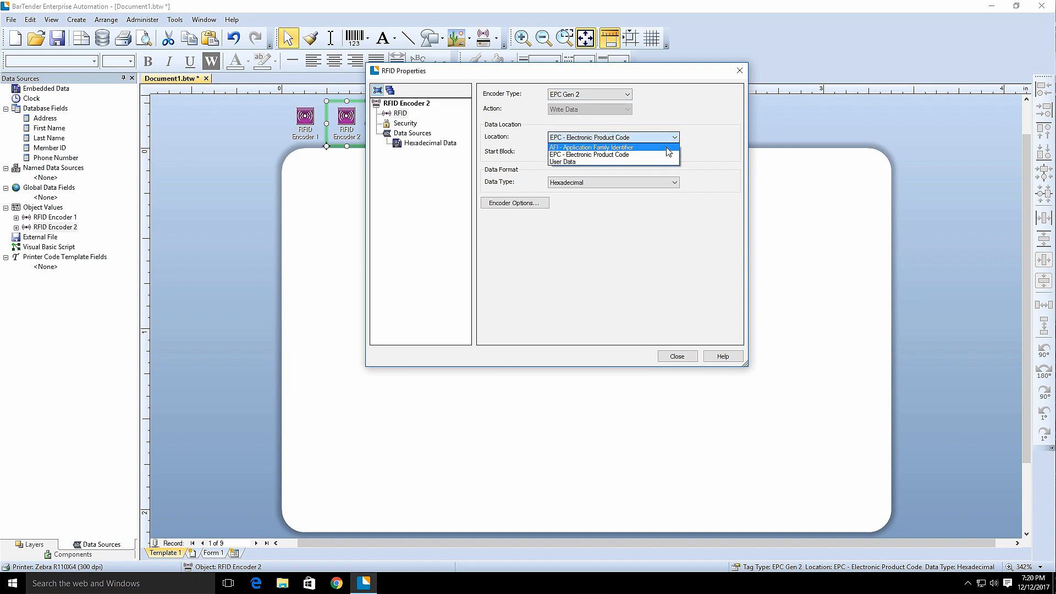
pyautogui.click(592, 146)
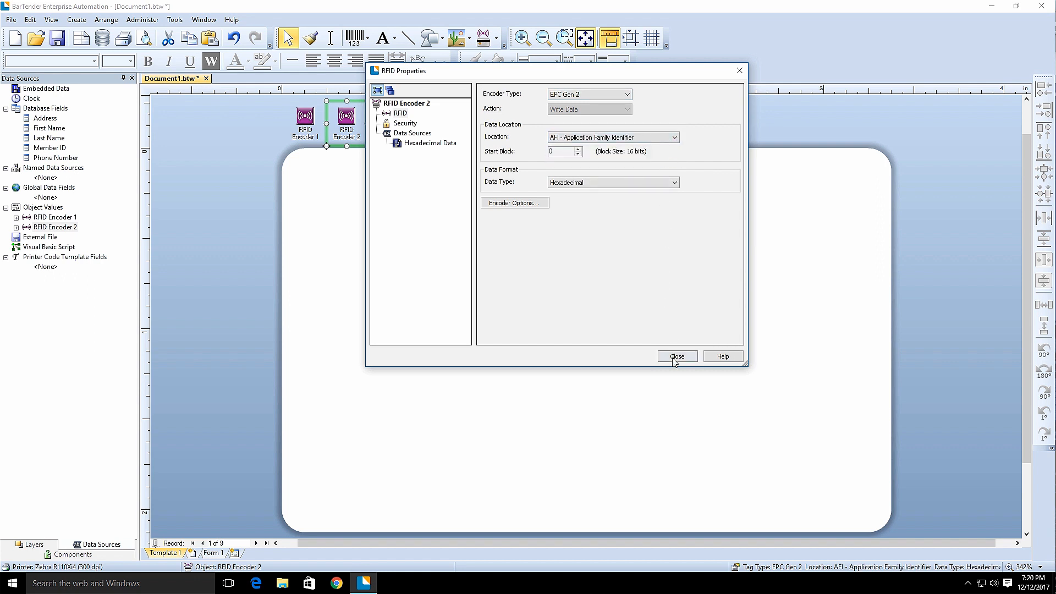
pyautogui.click(677, 356)
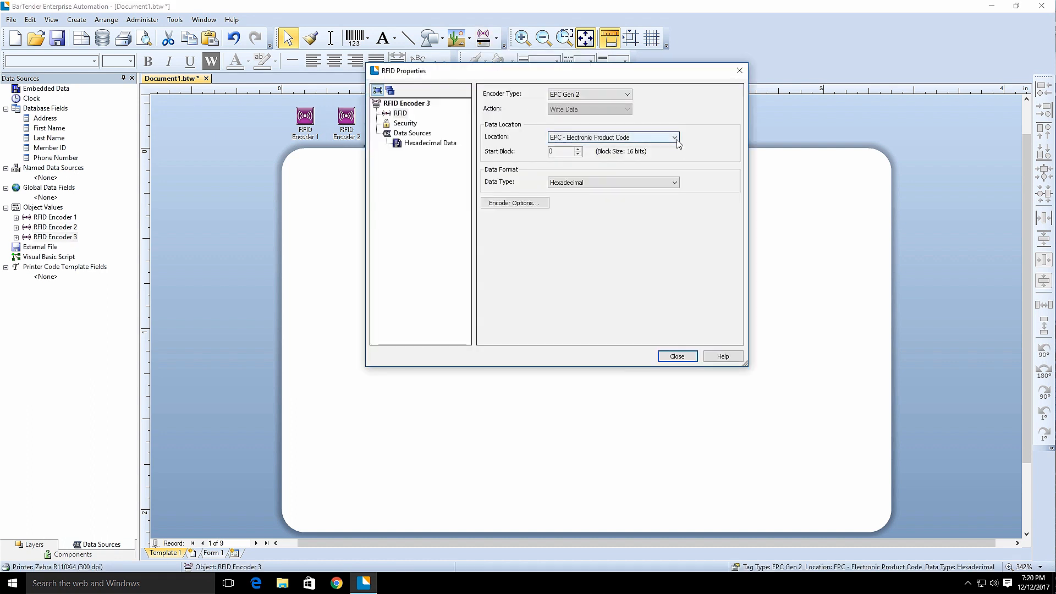
# Set RFID Encoder 3's data location to User Data
pyautogui.click(675, 137)
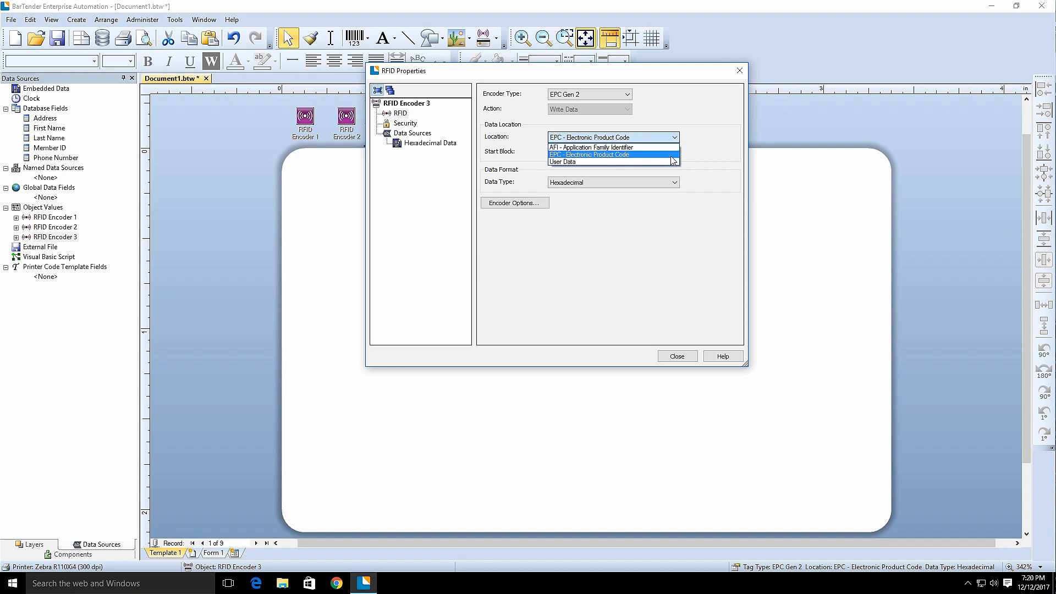
pyautogui.moveTo(592, 146)
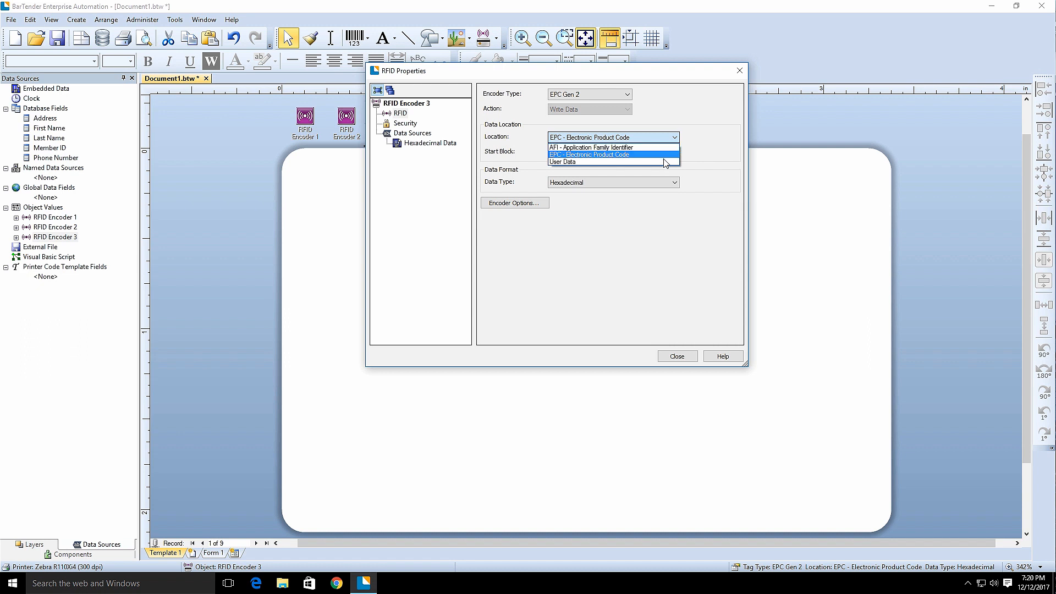
pyautogui.click(562, 162)
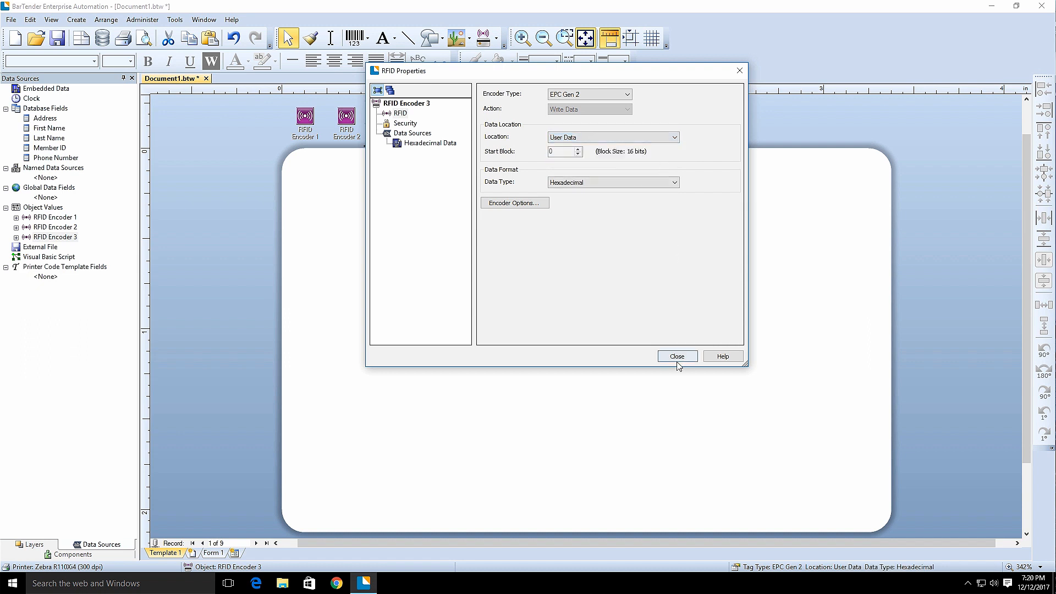